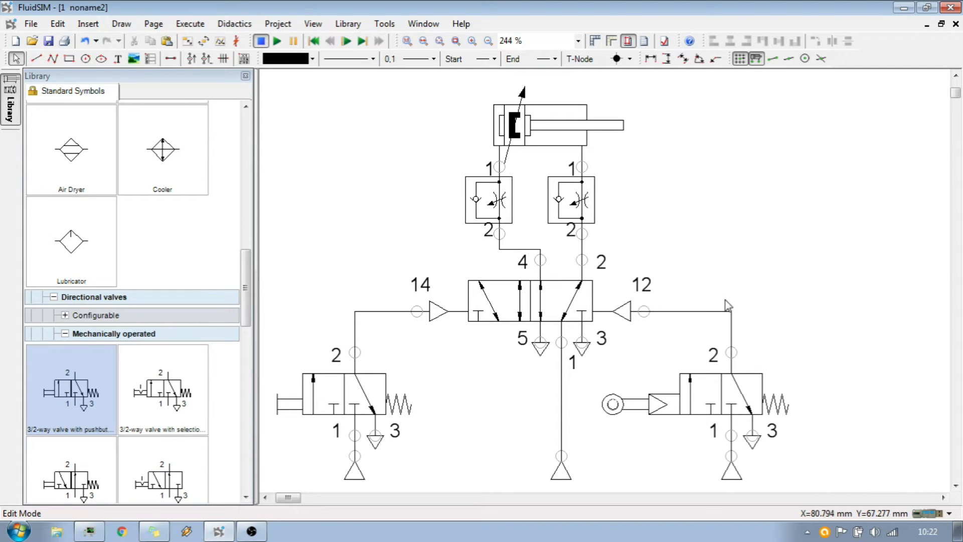
{"action": "mouse_move", "coordinate": [696, 270]}
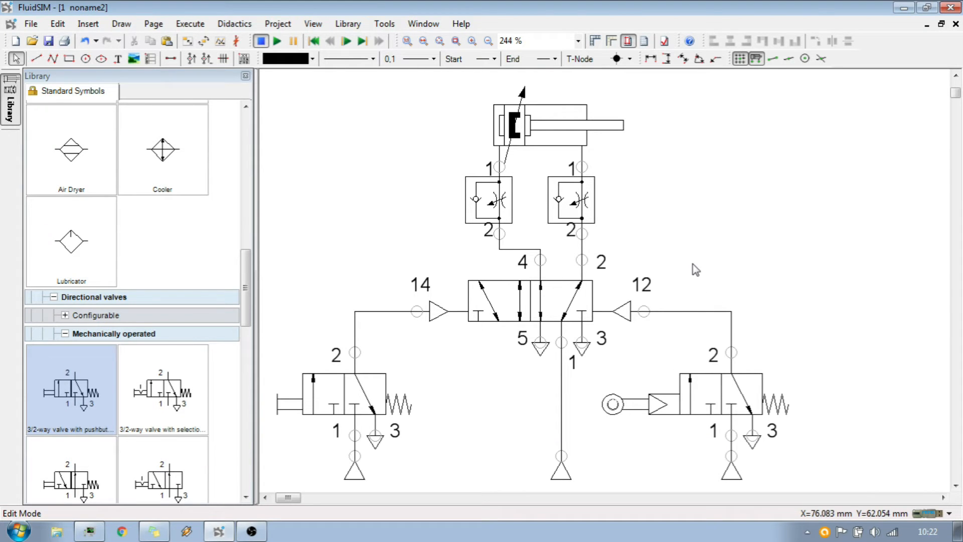
{"action": "mouse_move", "coordinate": [539, 135]}
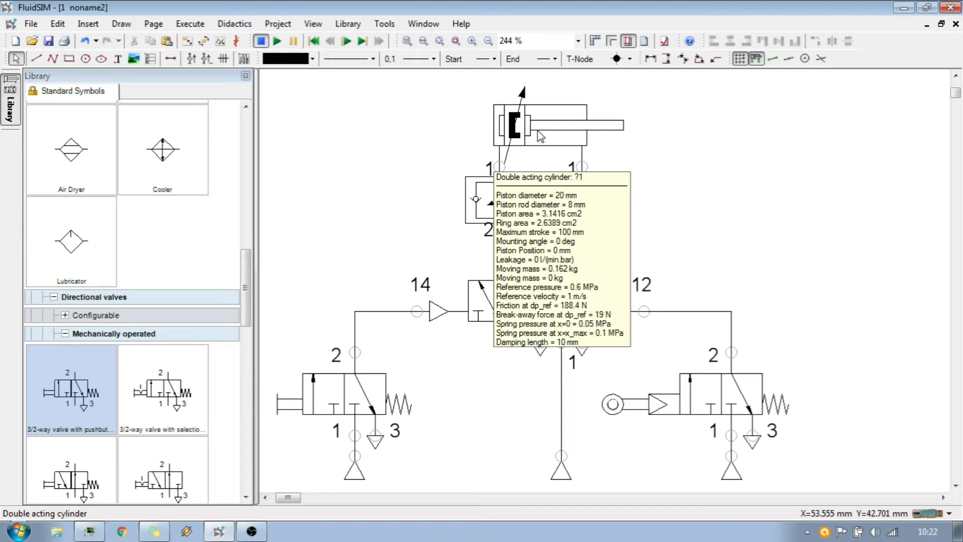
{"action": "mouse_move", "coordinate": [729, 257]}
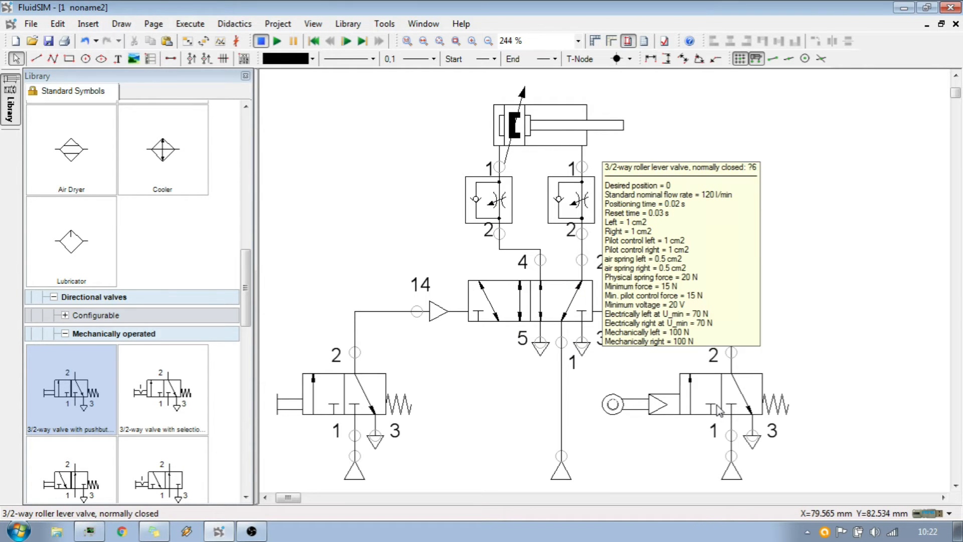
{"action": "mouse_move", "coordinate": [703, 135]}
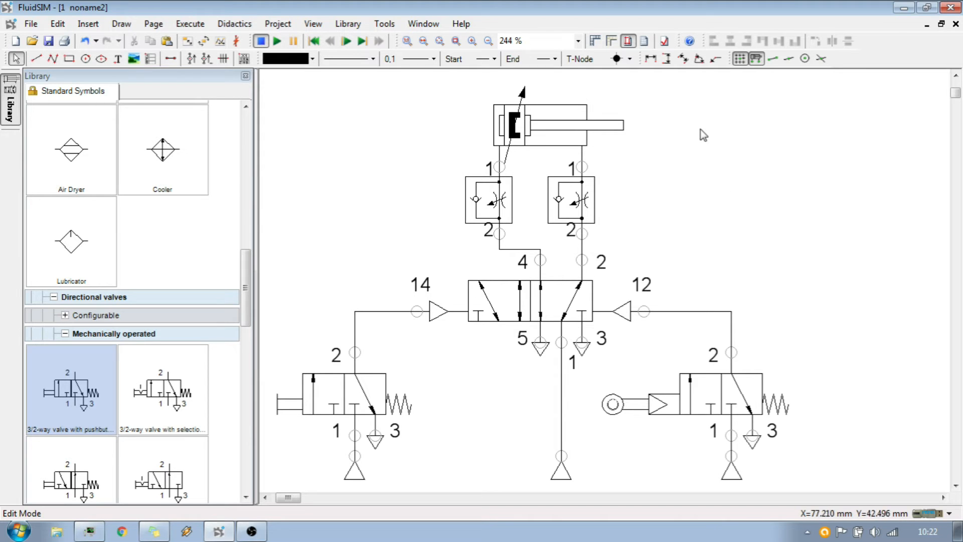
{"action": "mouse_move", "coordinate": [694, 118]}
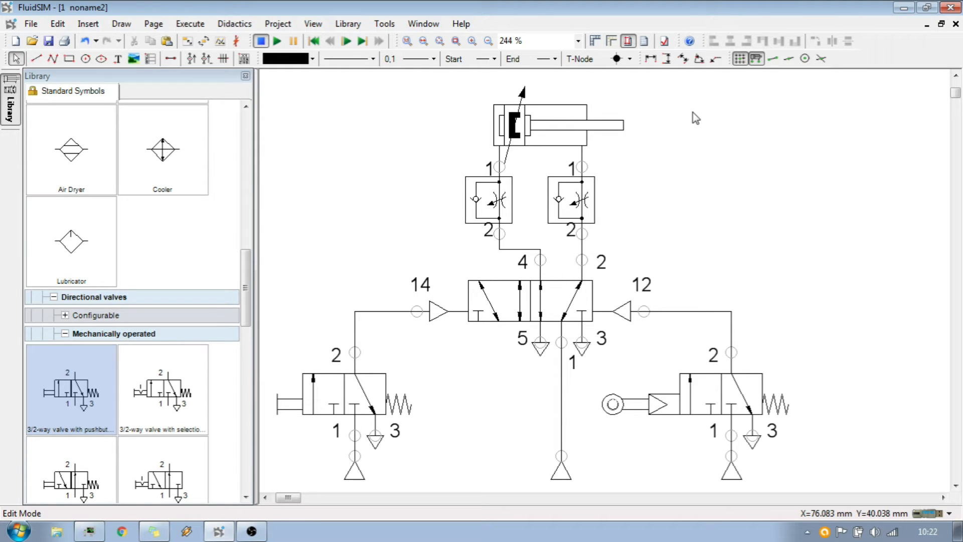
{"action": "mouse_move", "coordinate": [754, 316]}
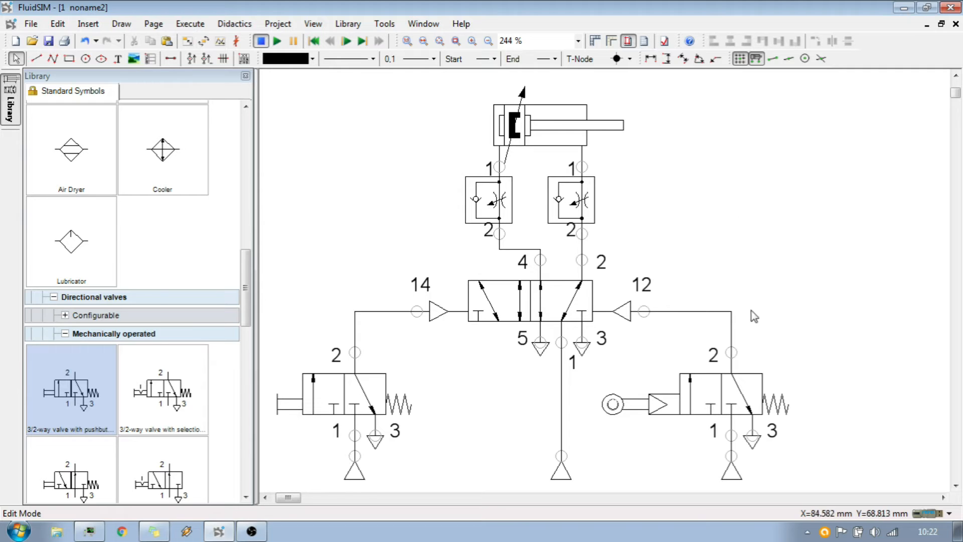
{"action": "mouse_move", "coordinate": [811, 354]}
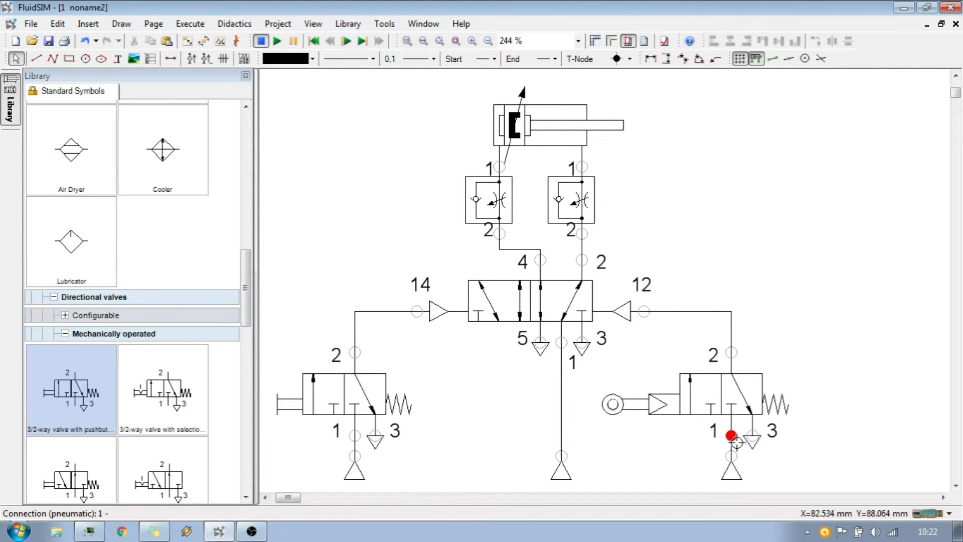
Step: Add actuating label 1B1 to the double acting cylinder, start 95 mm, end 100 mm
{"action": "left_click", "coordinate": [732, 437]}
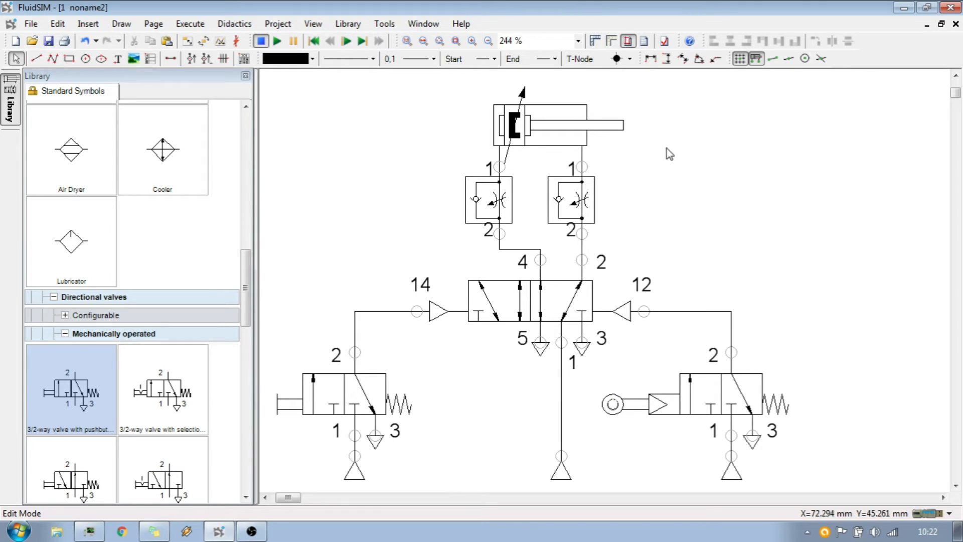
{"action": "mouse_move", "coordinate": [678, 133]}
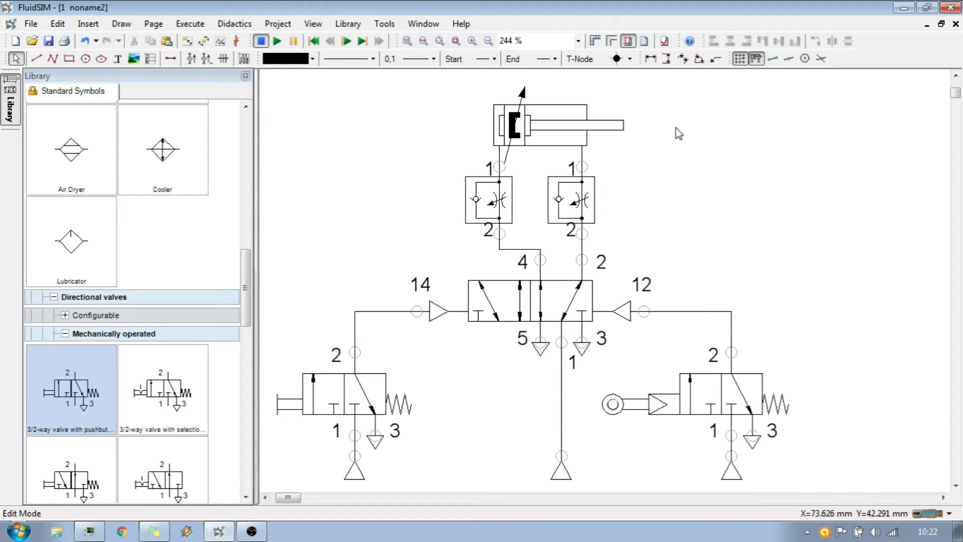
{"action": "mouse_move", "coordinate": [680, 128]}
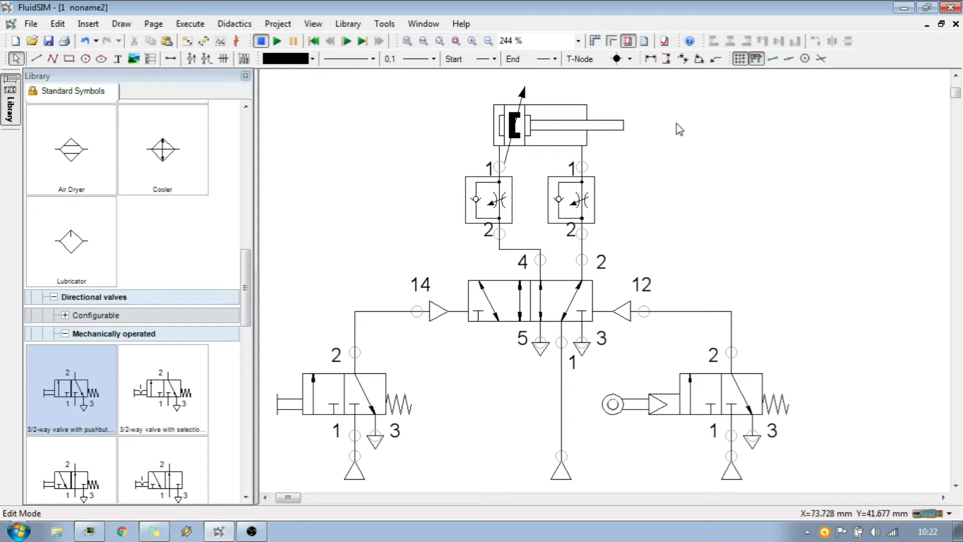
{"action": "mouse_move", "coordinate": [699, 163]}
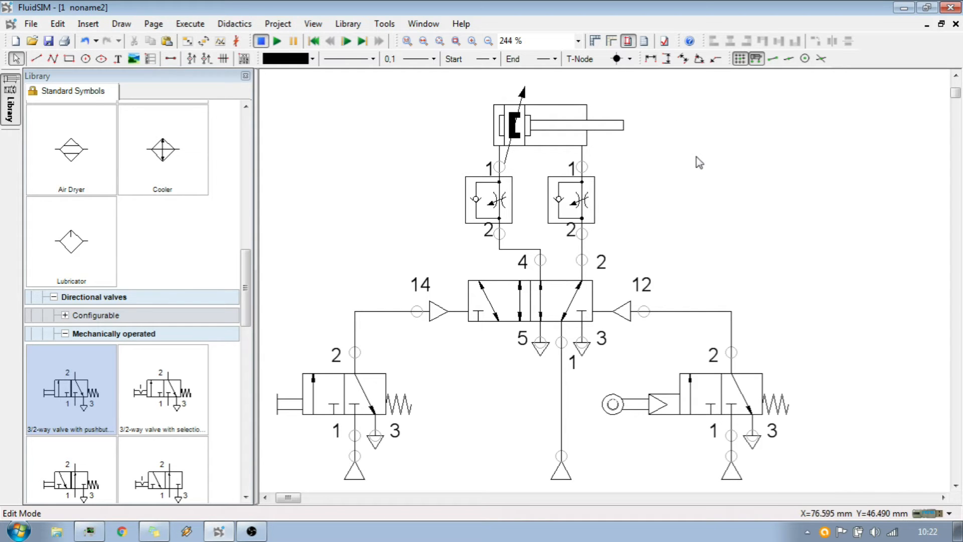
{"action": "mouse_move", "coordinate": [556, 135]}
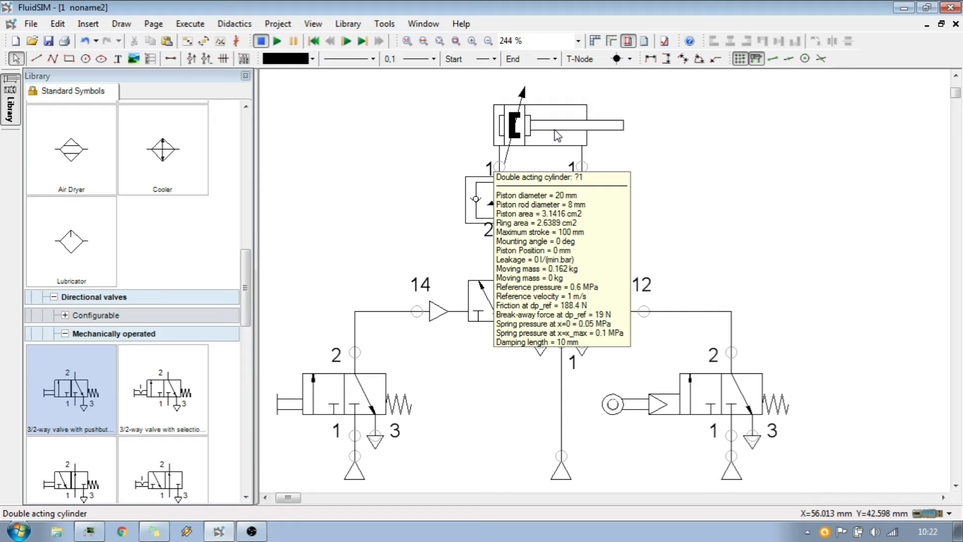
{"action": "mouse_move", "coordinate": [549, 149]}
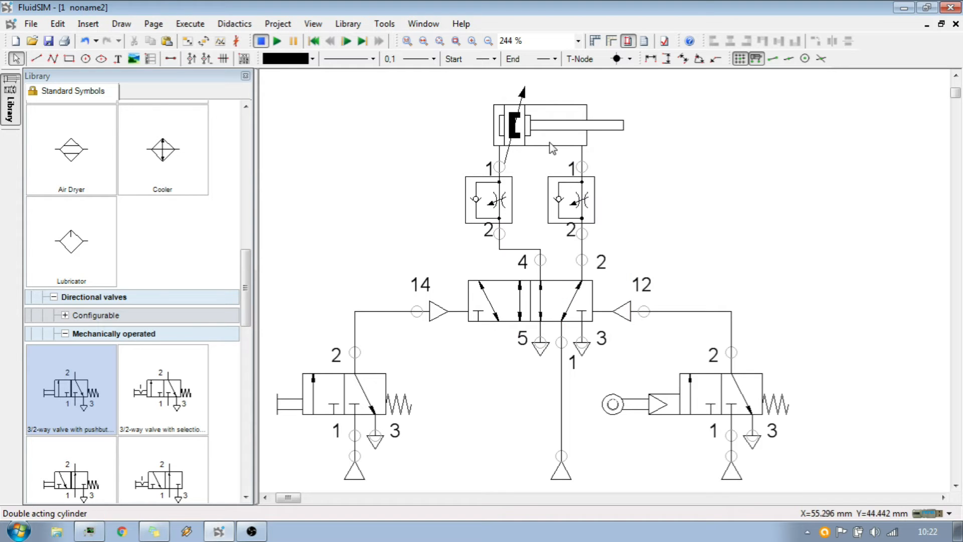
{"action": "mouse_move", "coordinate": [548, 143]}
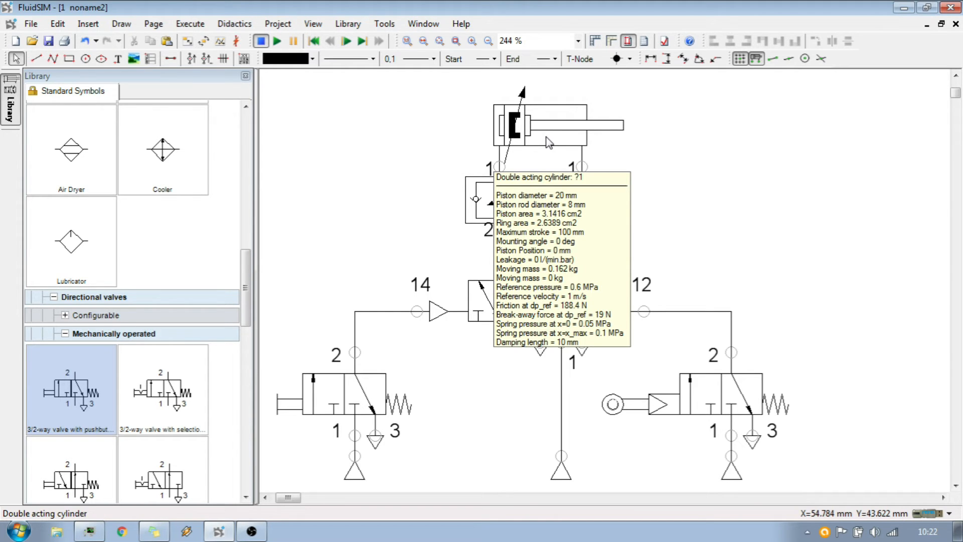
{"action": "double_click", "coordinate": [541, 130]}
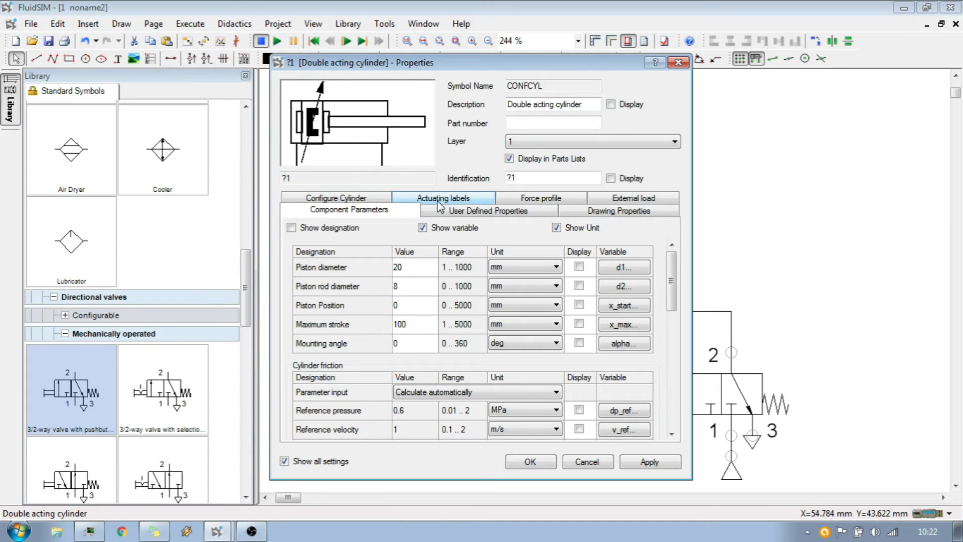
{"action": "left_click", "coordinate": [443, 197]}
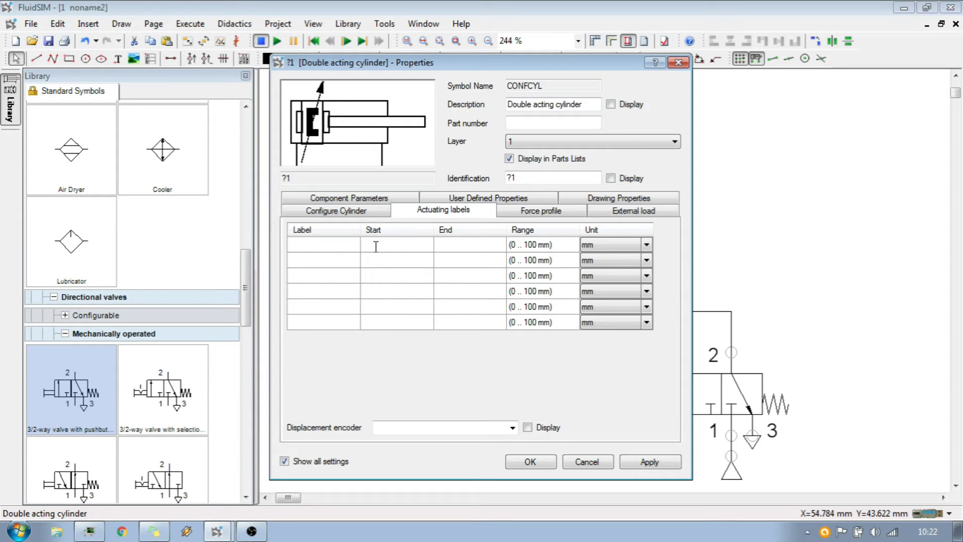
{"action": "mouse_move", "coordinate": [449, 251]}
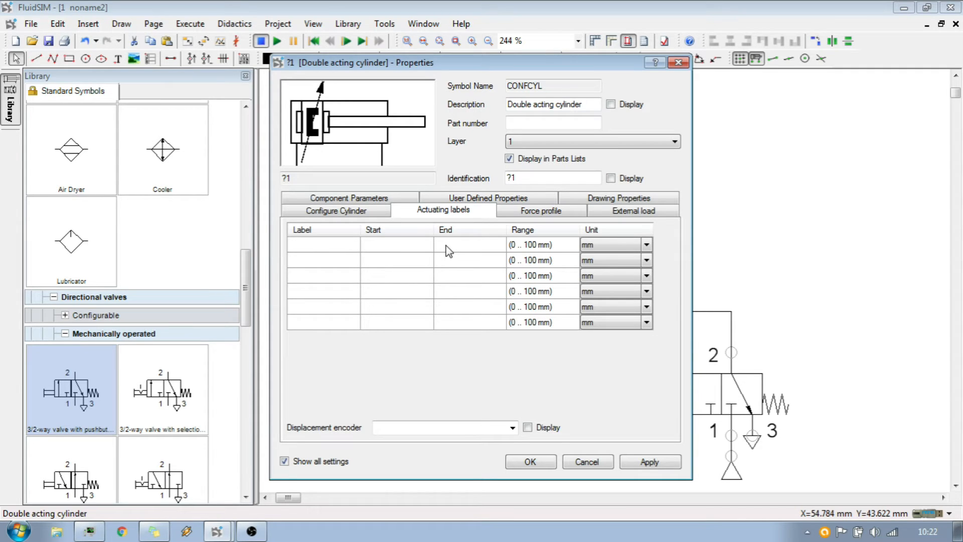
{"action": "left_click", "coordinate": [396, 245]}
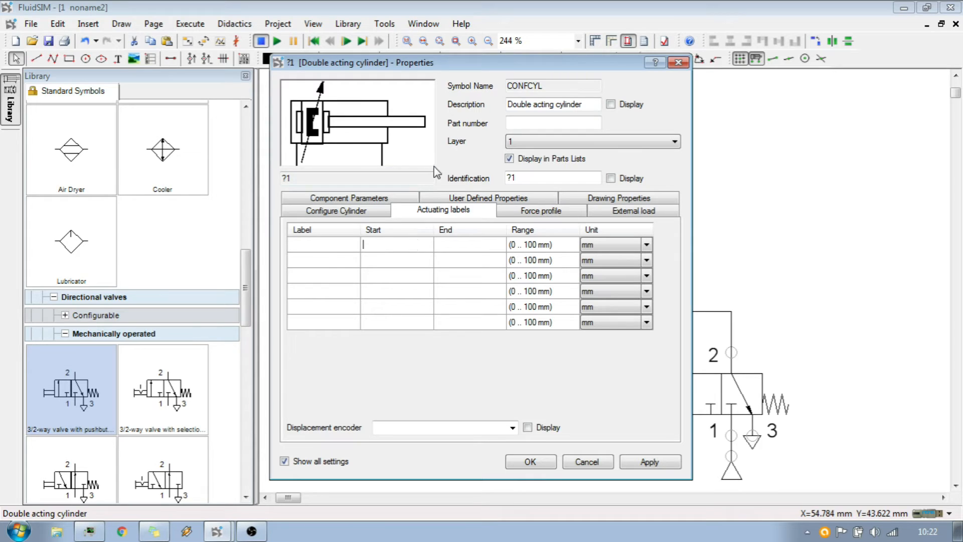
{"action": "mouse_move", "coordinate": [439, 269]}
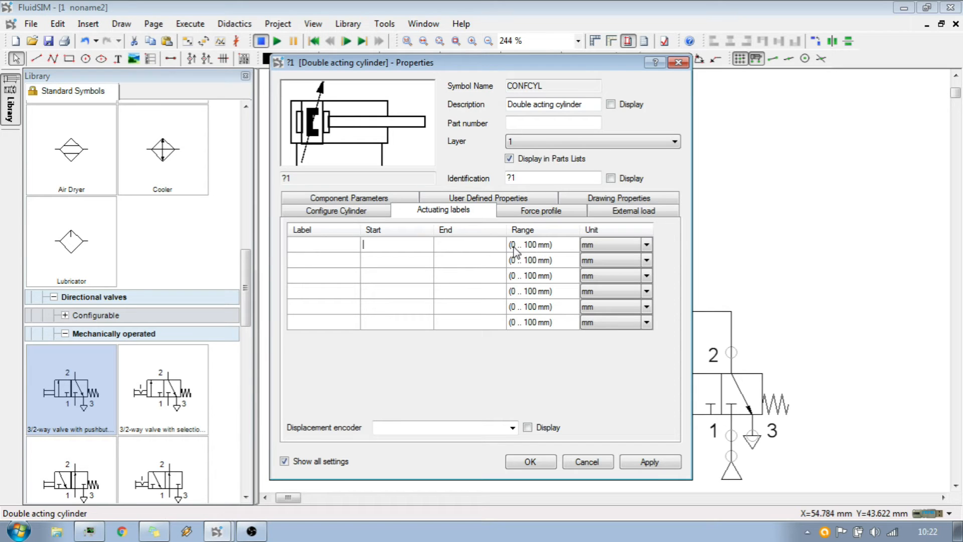
{"action": "mouse_move", "coordinate": [538, 253]}
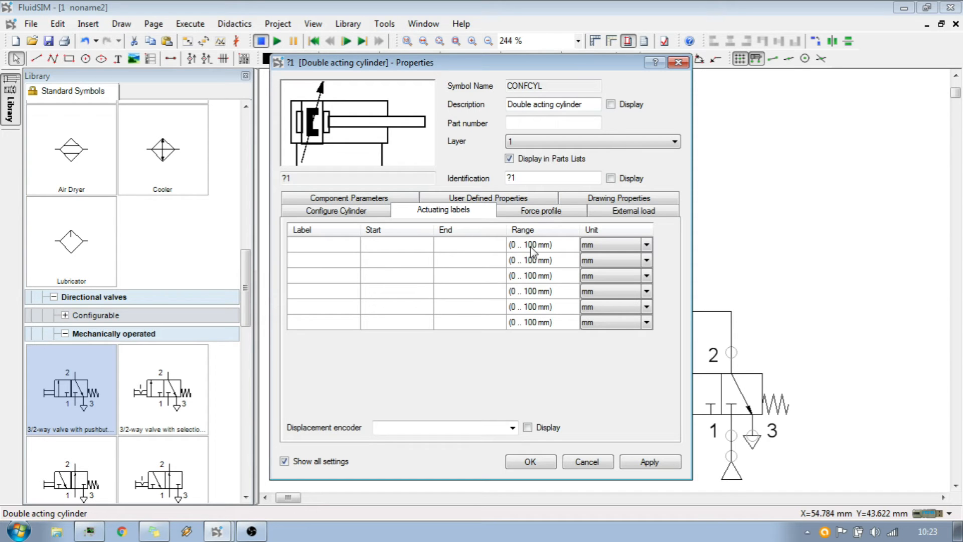
{"action": "type", "text": "100"}
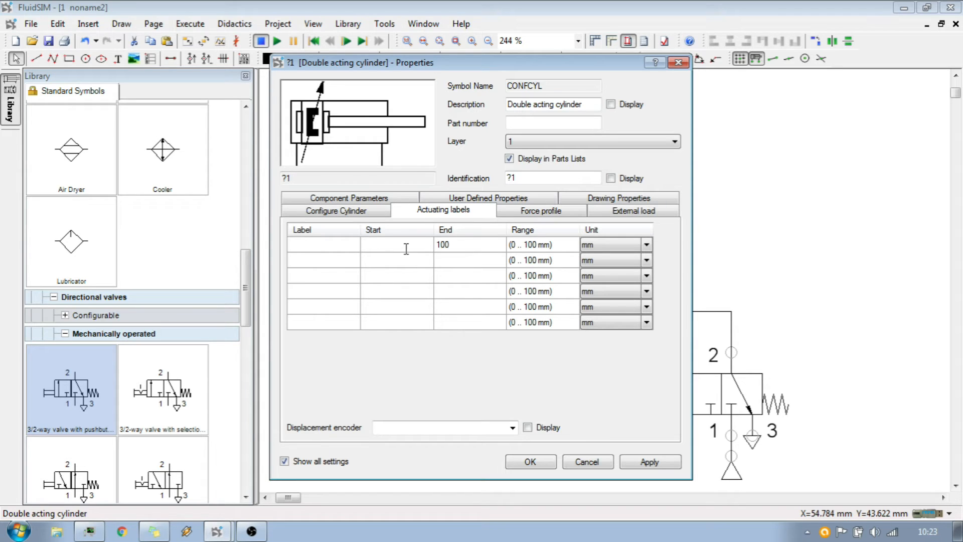
{"action": "type", "text": "95"}
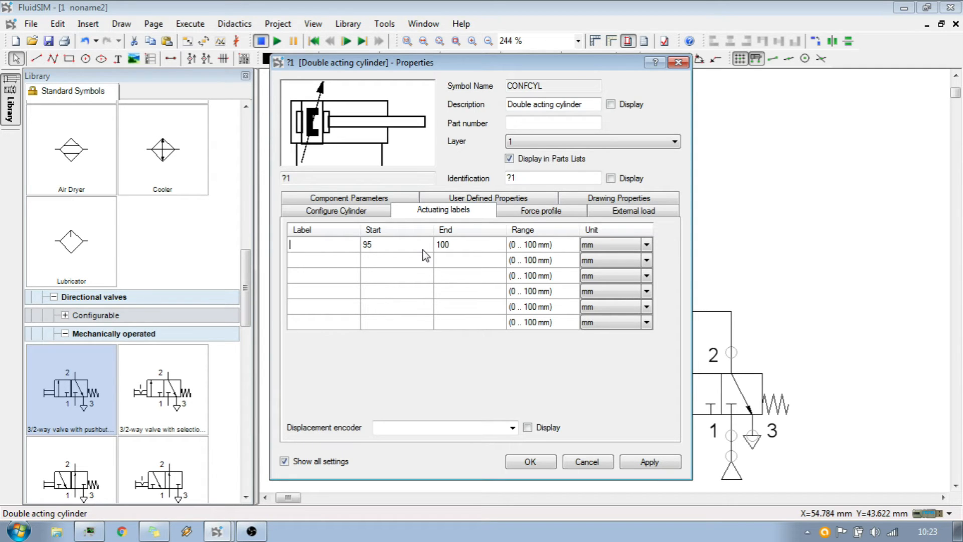
{"action": "mouse_move", "coordinate": [460, 251]}
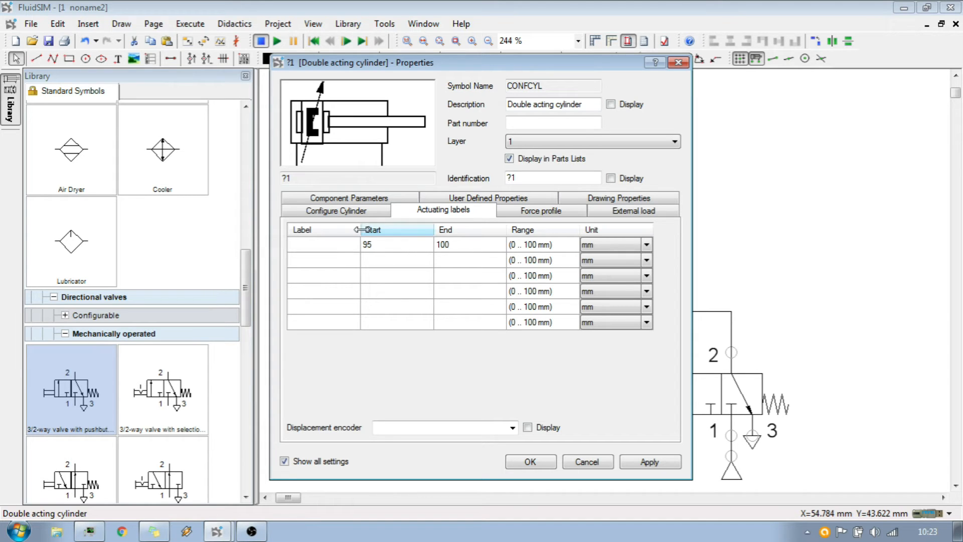
{"action": "type", "text": "1B1"}
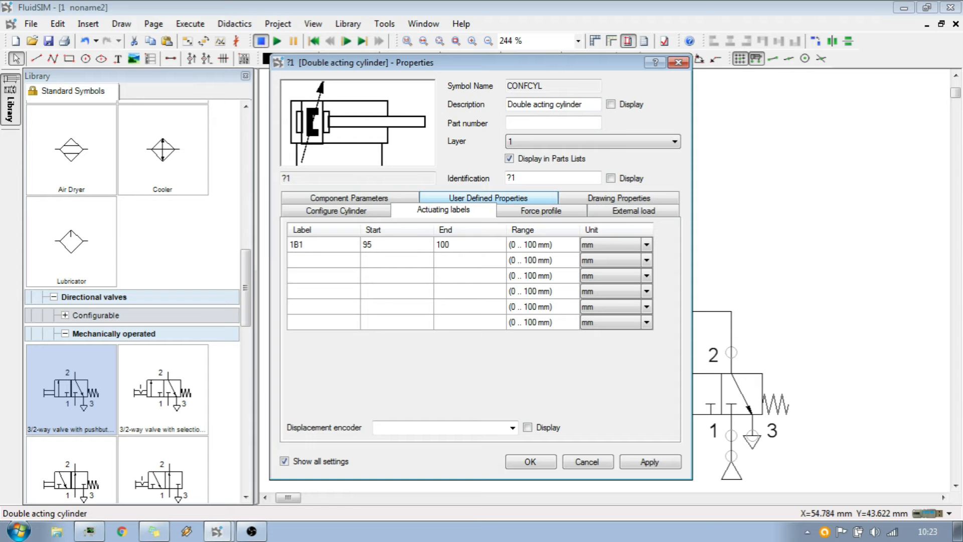
{"action": "left_click", "coordinate": [530, 461]}
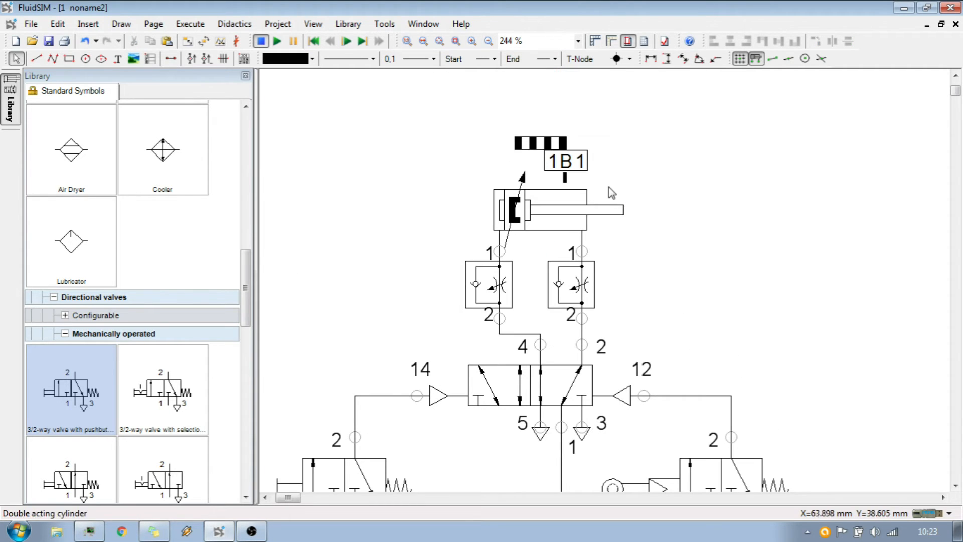
{"action": "mouse_move", "coordinate": [539, 174]}
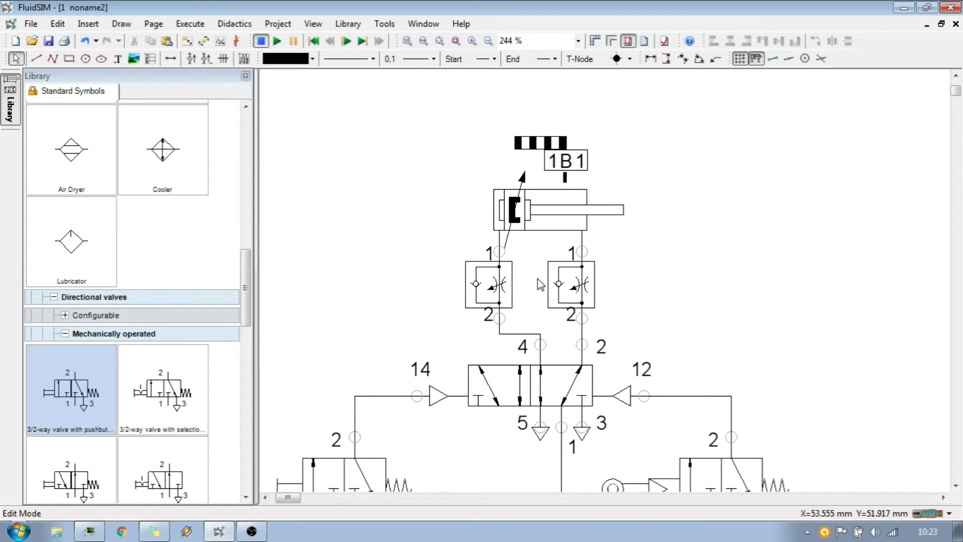
{"action": "mouse_move", "coordinate": [629, 326]}
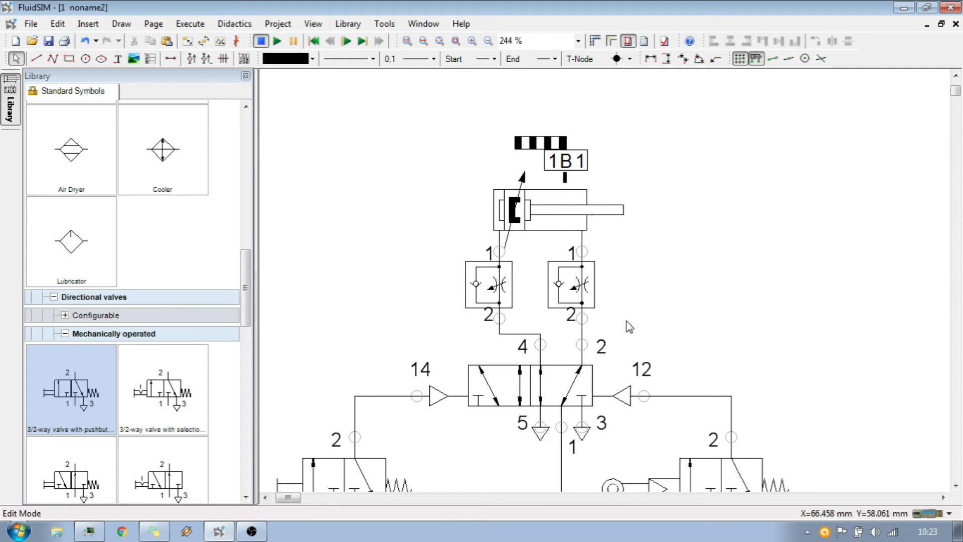
{"action": "mouse_move", "coordinate": [555, 280]}
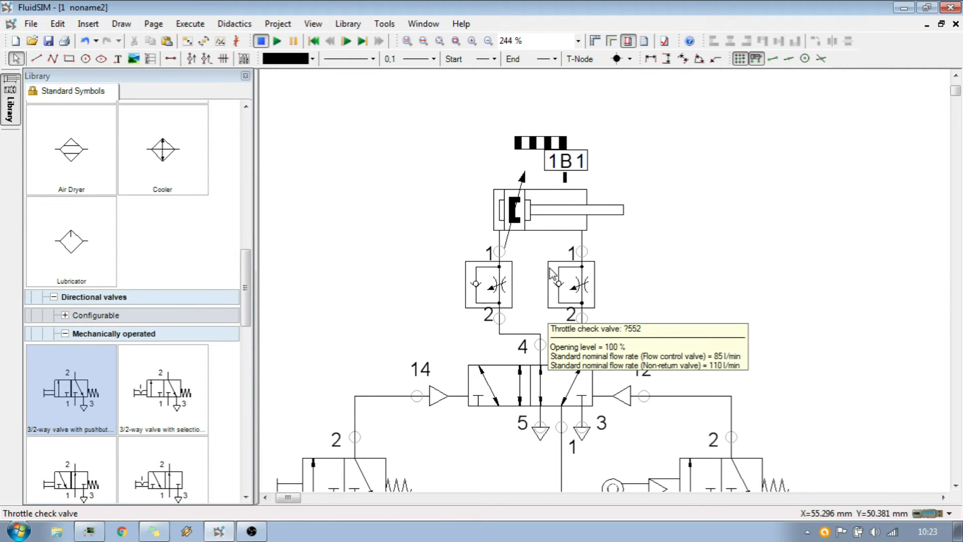
{"action": "mouse_move", "coordinate": [553, 157]}
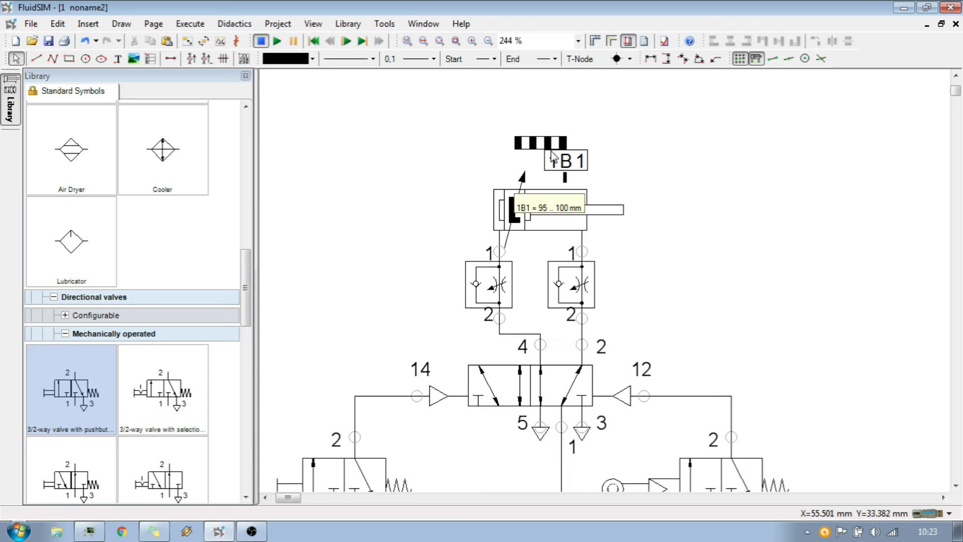
Step: Drag the 1B1 label marker rightward to the piston rod's fully extended position
{"action": "left_click_drag", "start_coordinate": [561, 159], "coordinate": [663, 182]}
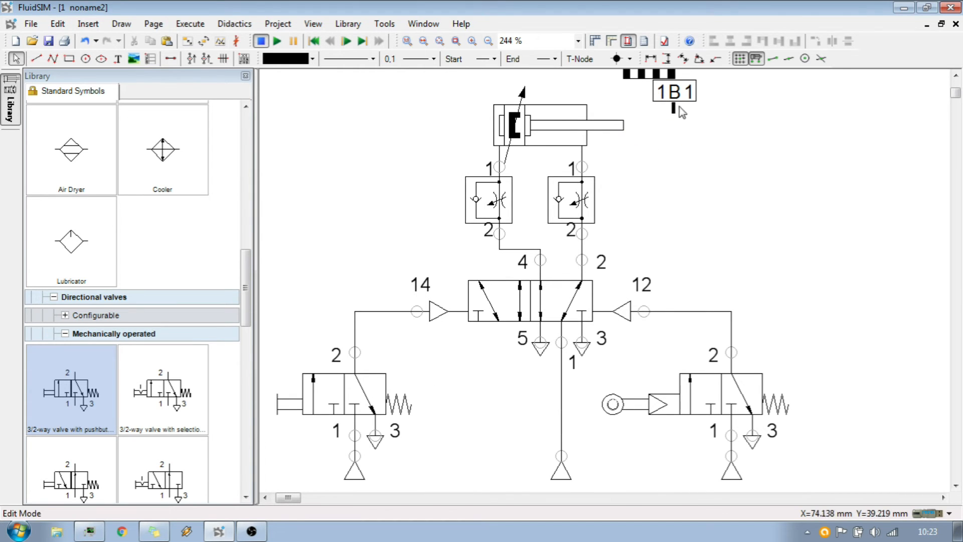
{"action": "mouse_move", "coordinate": [669, 110]}
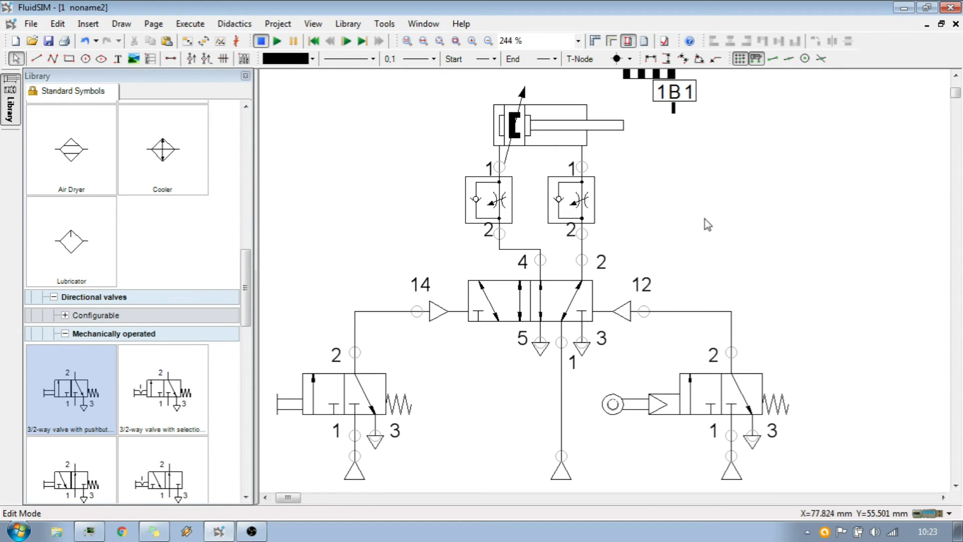
{"action": "left_click", "coordinate": [276, 40]}
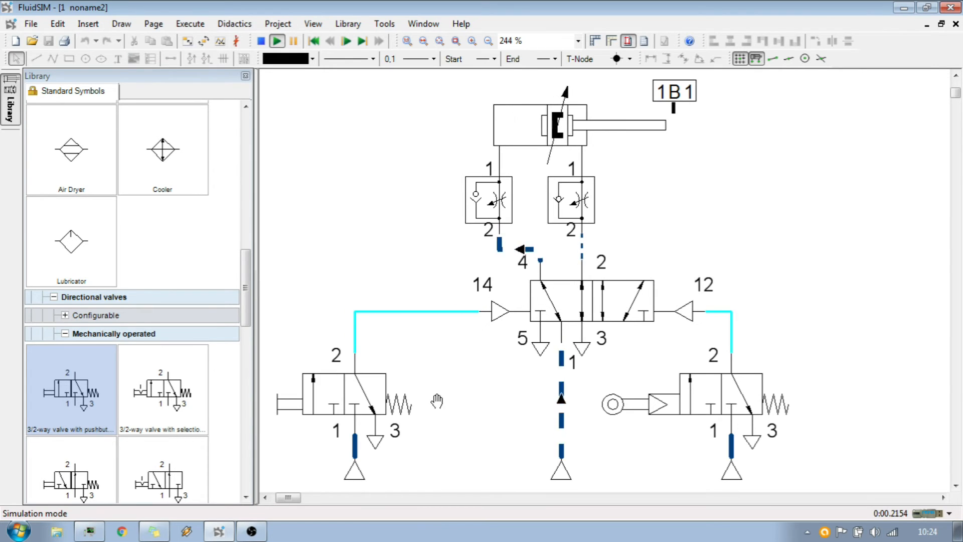
{"action": "left_click", "coordinate": [275, 40]}
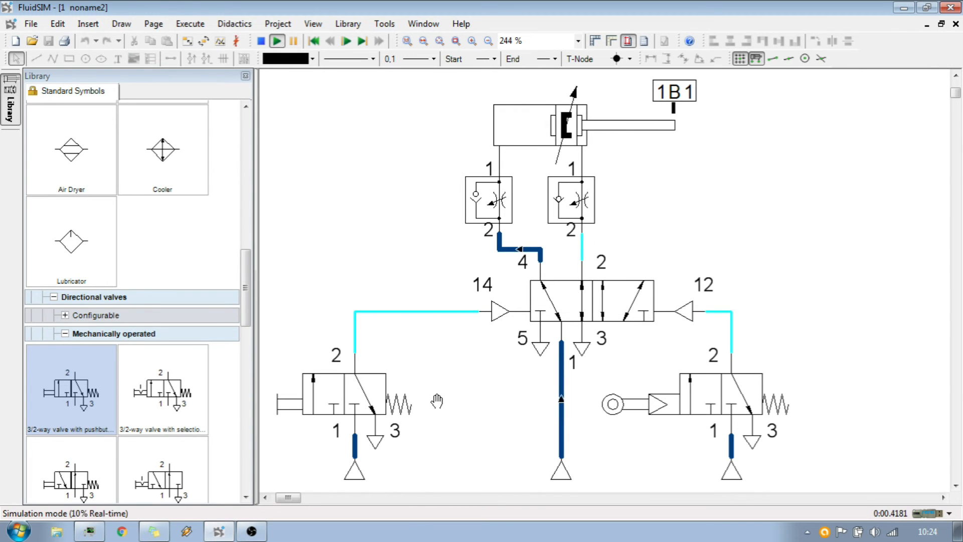
{"action": "mouse_move", "coordinate": [430, 212]}
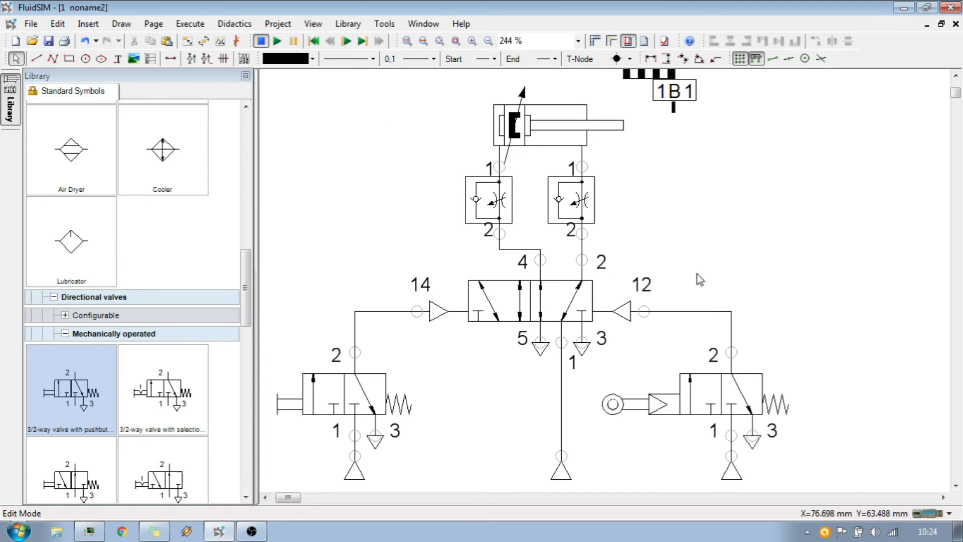
{"action": "mouse_move", "coordinate": [684, 459]}
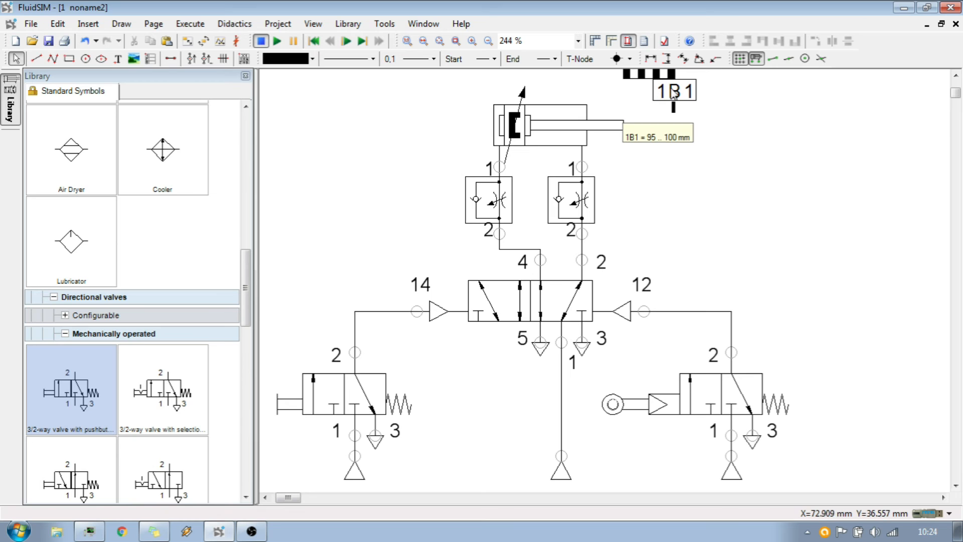
{"action": "mouse_move", "coordinate": [675, 103]}
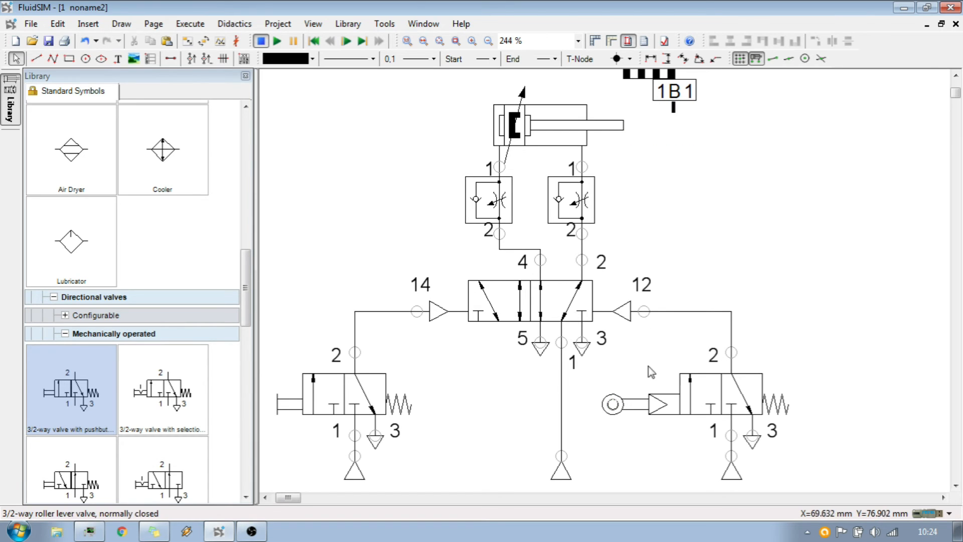
{"action": "mouse_move", "coordinate": [668, 359]}
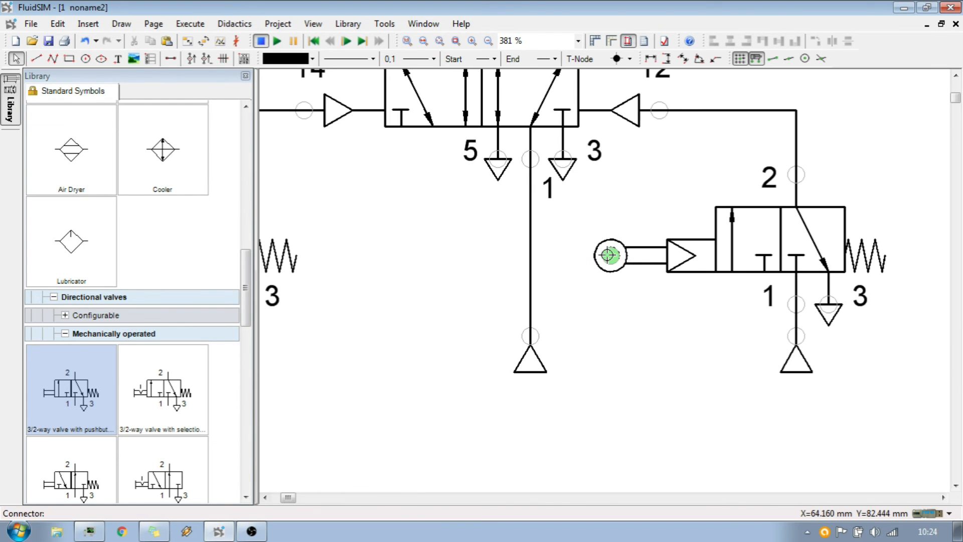
Step: Set the roller lever valve's roller identification to 1B1, displayed beside the valve
{"action": "double_click", "coordinate": [610, 256]}
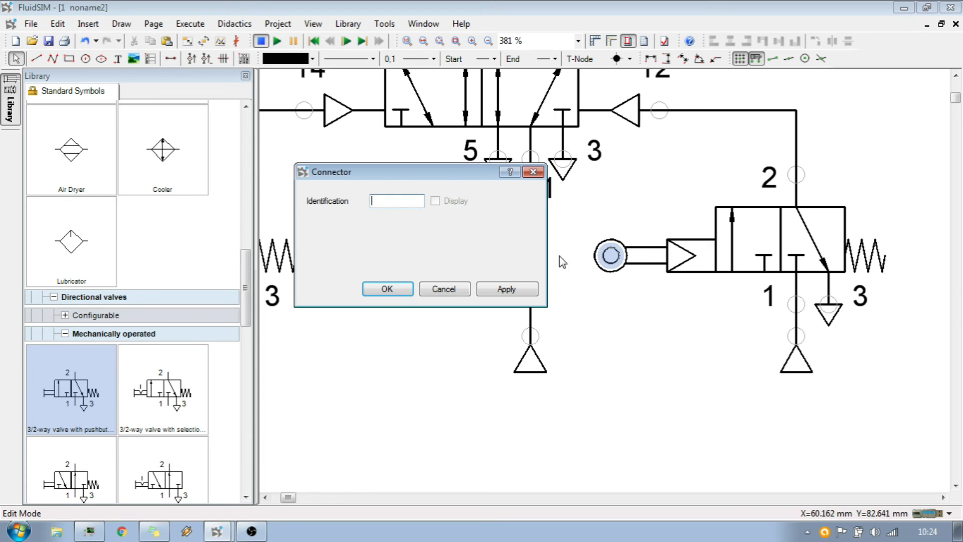
{"action": "type", "text": "1"}
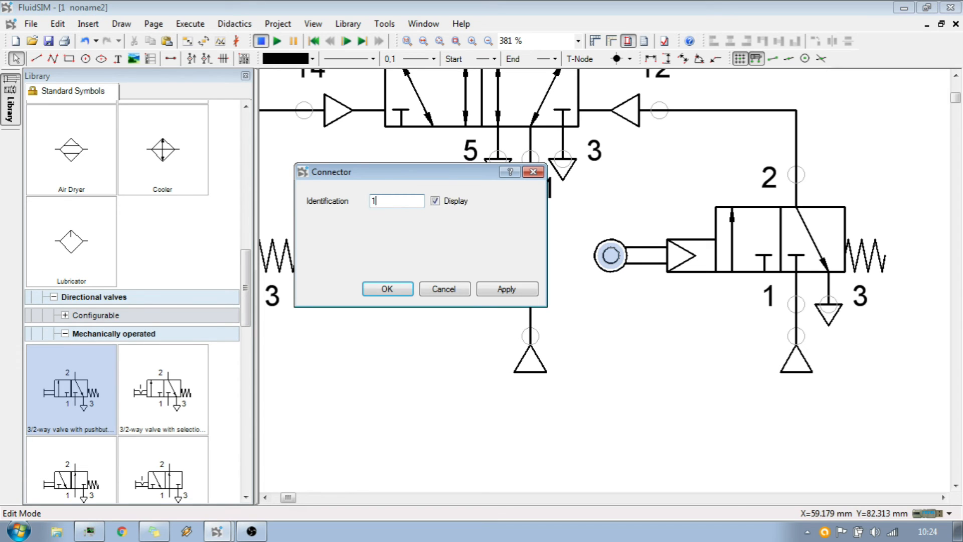
{"action": "left_click", "coordinate": [386, 289]}
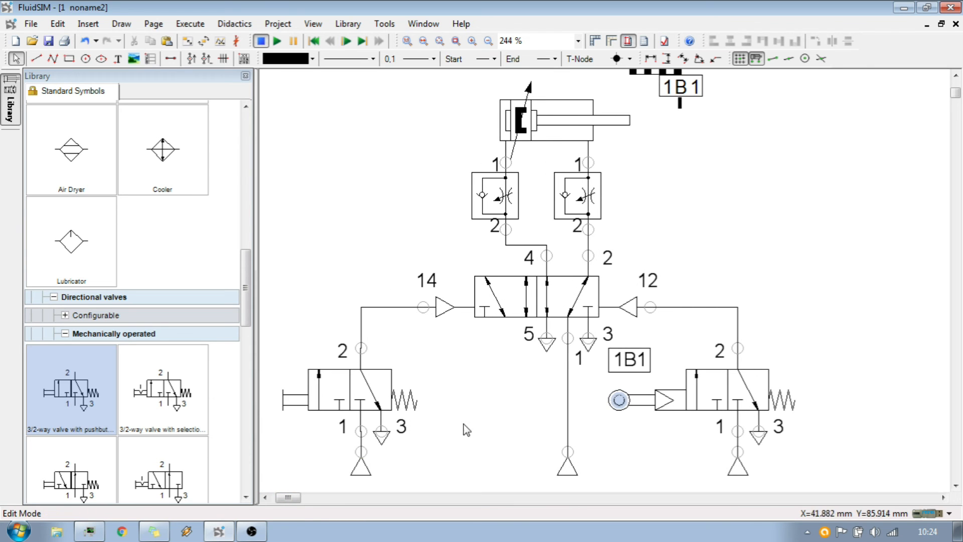
{"action": "mouse_move", "coordinate": [642, 464]}
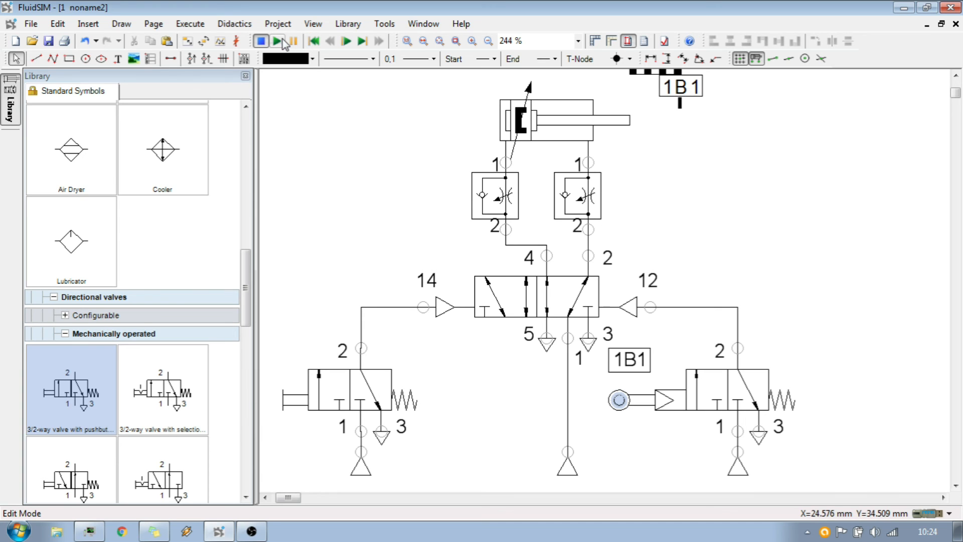
Step: Start the simulation so compressed air reaches the valves
{"action": "left_click", "coordinate": [277, 40]}
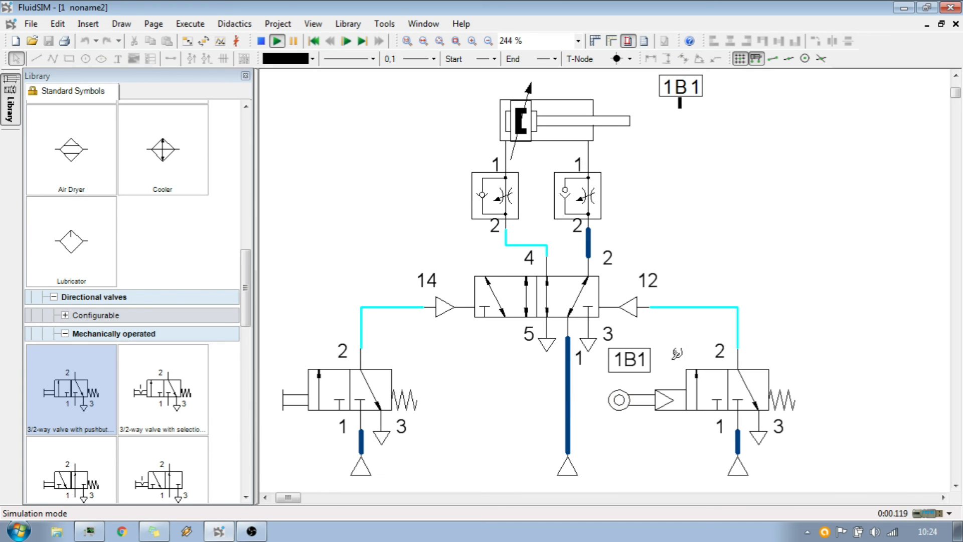